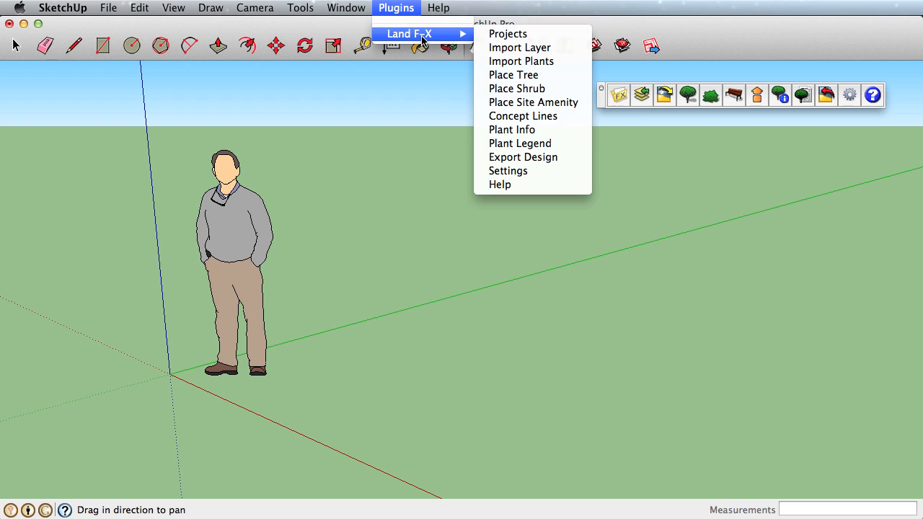
# Launch Land F/X Import Layer to list the A-WALL, C-CURB, C-PAVE and C-TOPO layers
pyautogui.click(520, 47)
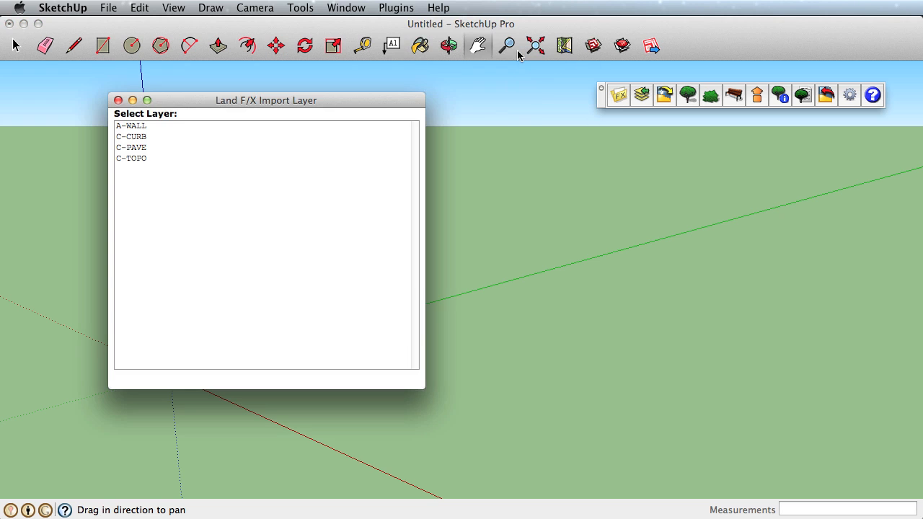
pyautogui.moveTo(139, 162)
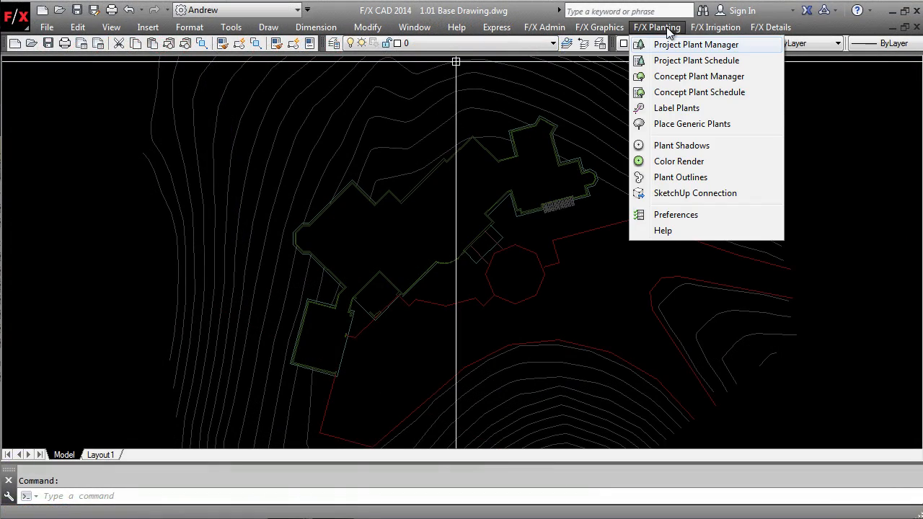
# Send the A-WALL wall linework from F/X CAD to SketchUp and dismiss the confirmation
pyautogui.click(694, 192)
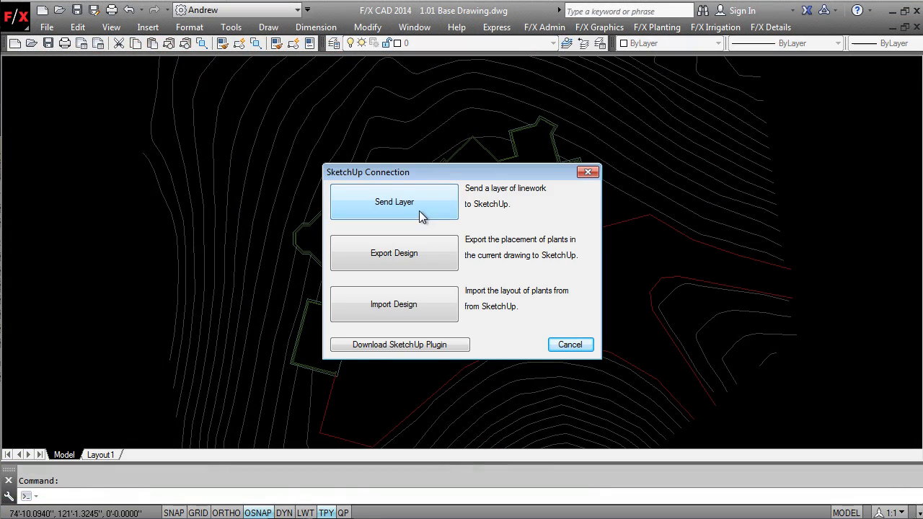
pyautogui.click(393, 201)
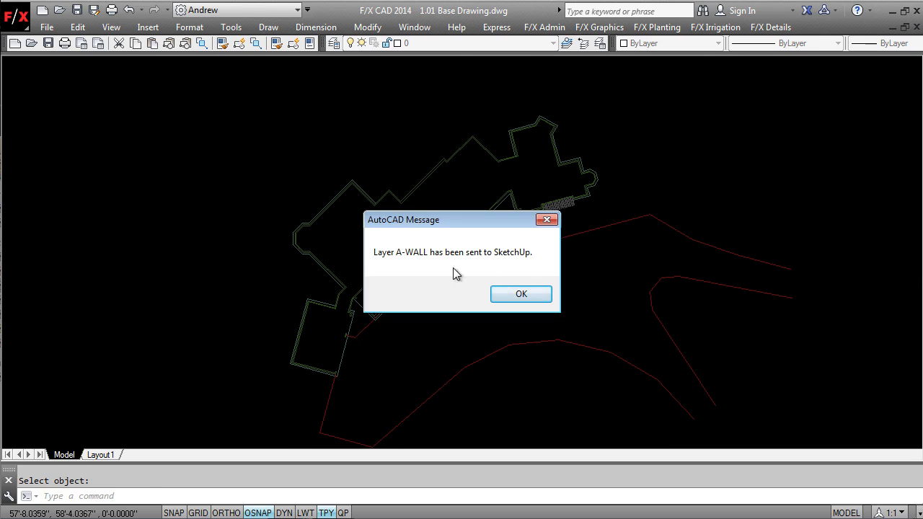
pyautogui.click(521, 294)
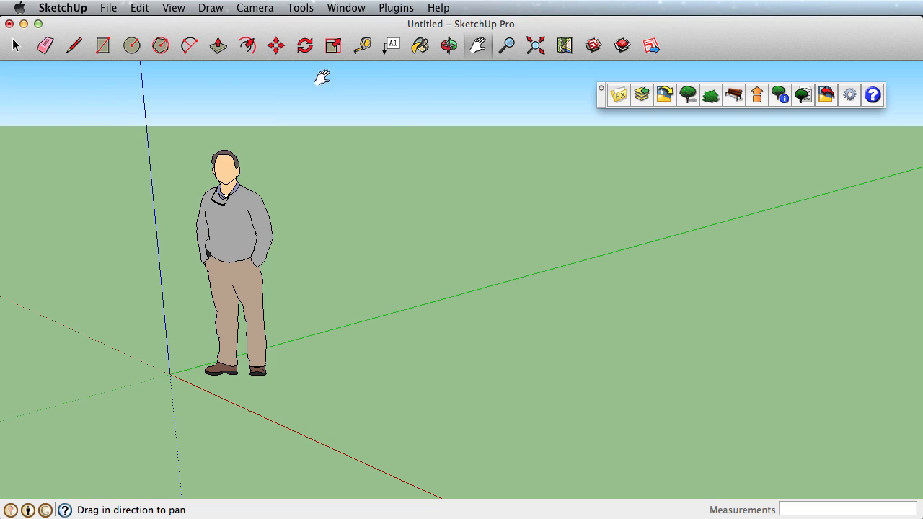
# Run Land F/X Import Layer in SketchUp to bring in the sent A-WALL linework
pyautogui.click(395, 7)
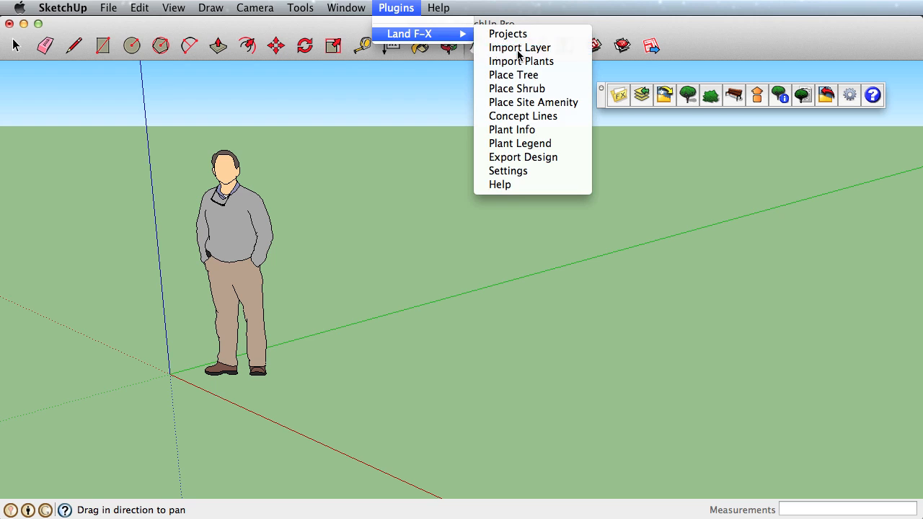
pyautogui.click(519, 46)
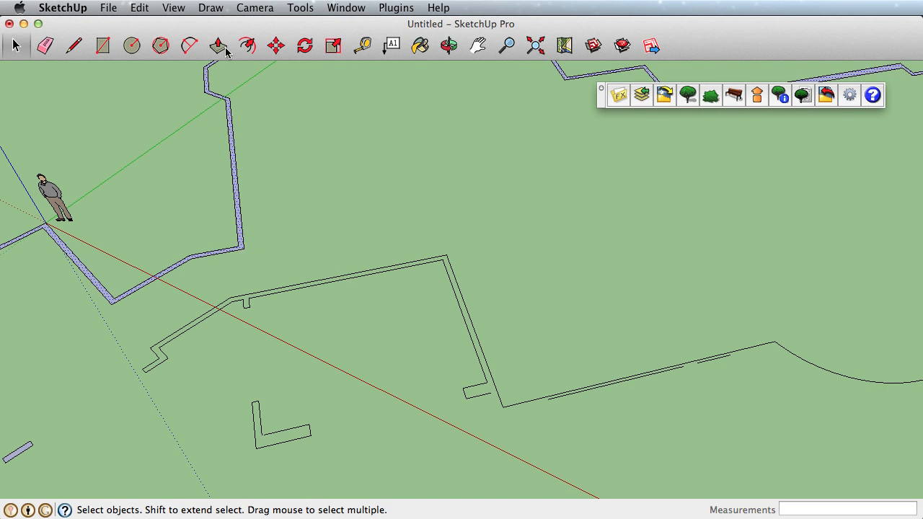
# Push/Pull the wall faces up, then toggle A-WALL, C-CURB and C-PAVE layer visibility
pyautogui.click(218, 46)
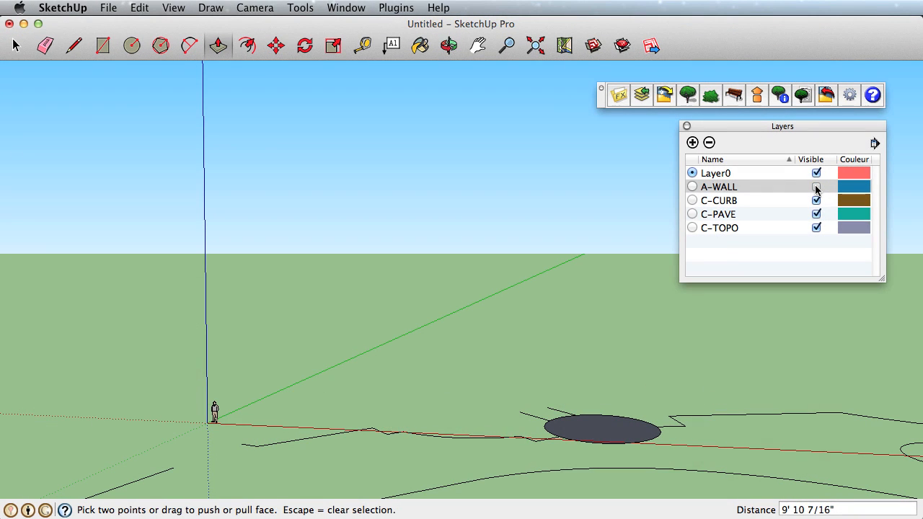
pyautogui.click(815, 186)
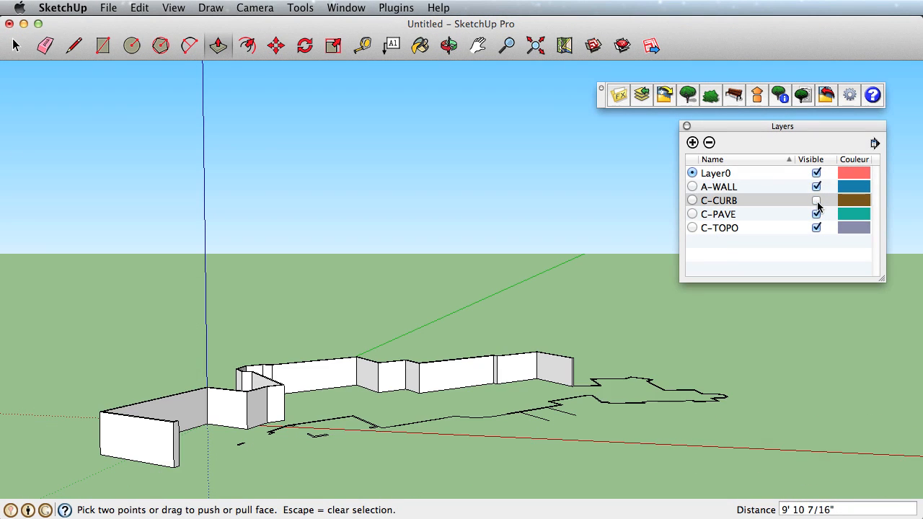
pyautogui.click(816, 200)
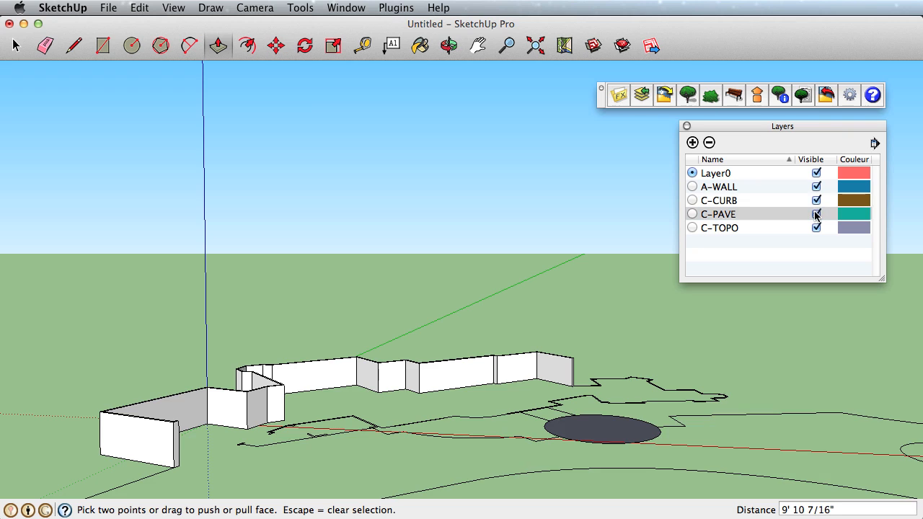
pyautogui.click(816, 213)
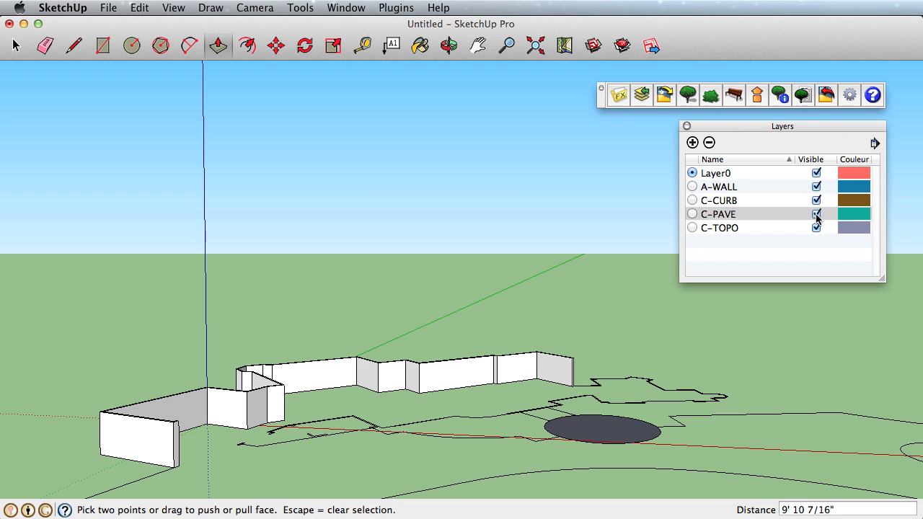
# Reopen the Land F/X Import Layer window over the 3D walls for another import
pyautogui.click(396, 8)
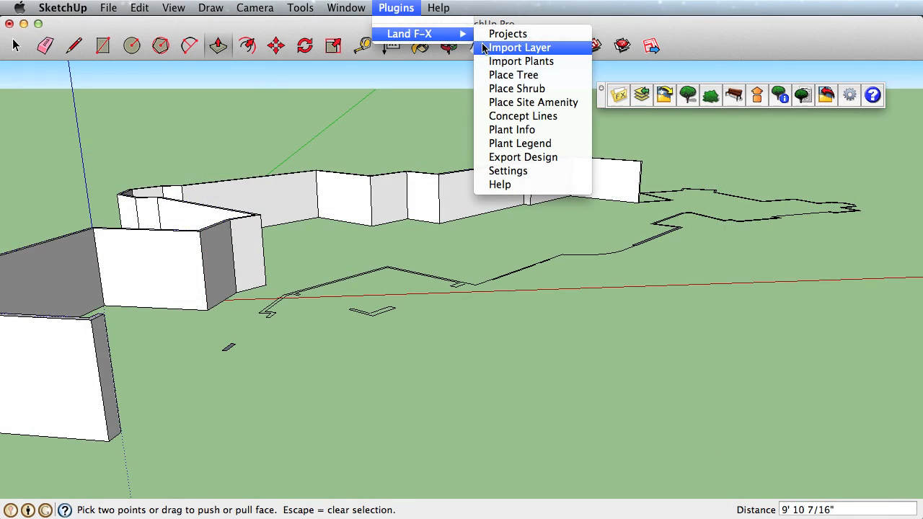
pyautogui.click(519, 47)
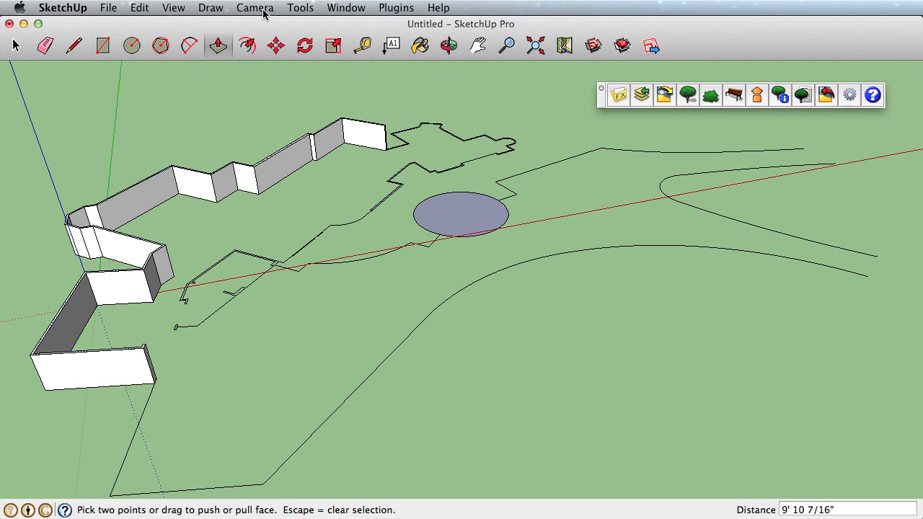
pyautogui.click(395, 8)
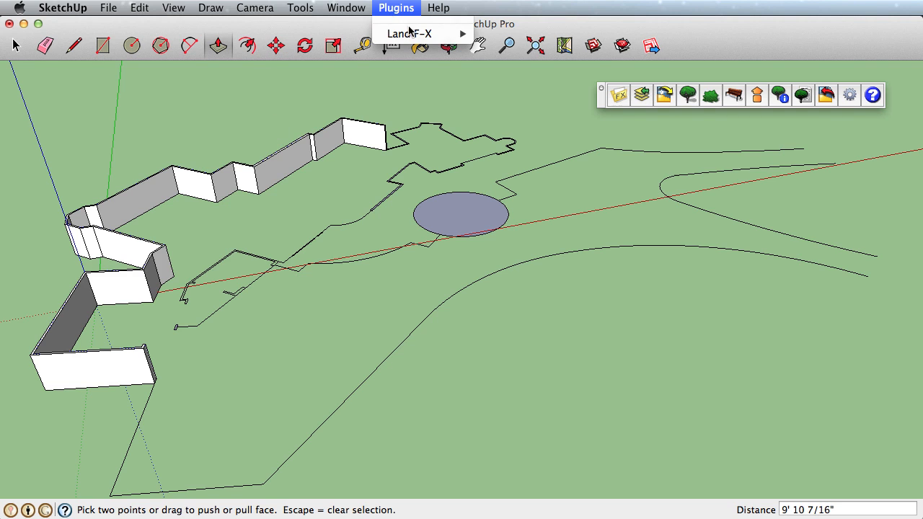
pyautogui.click(409, 33)
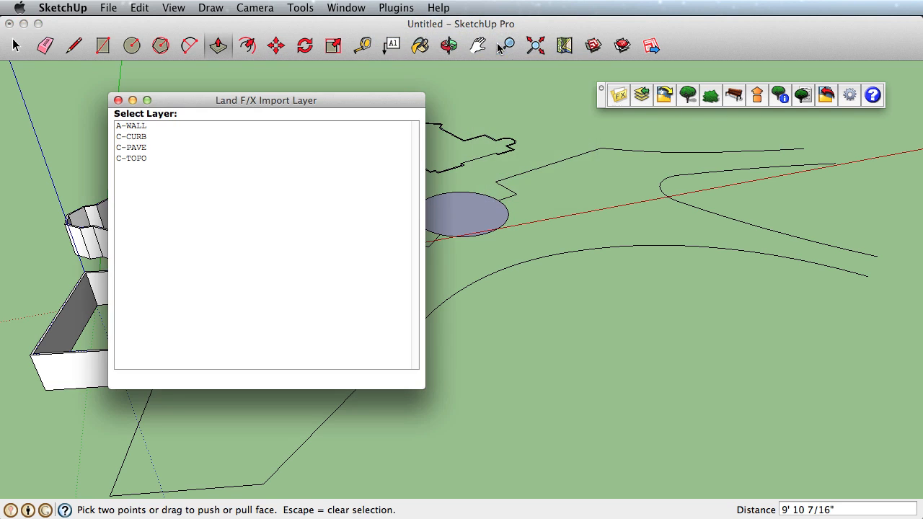